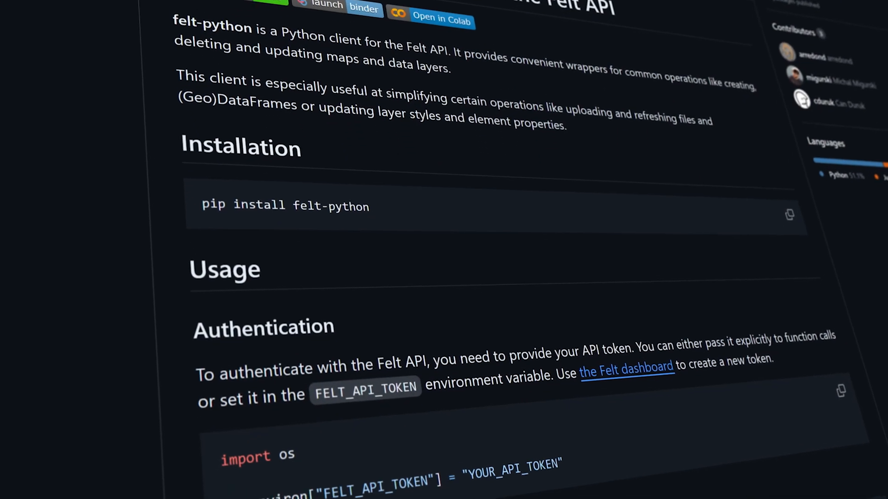
Scroll to the token form and enter 'US Drought Monitor' as the new API token name.
{"action": "scroll", "scroll_direction": "down", "scroll_amount": 3}
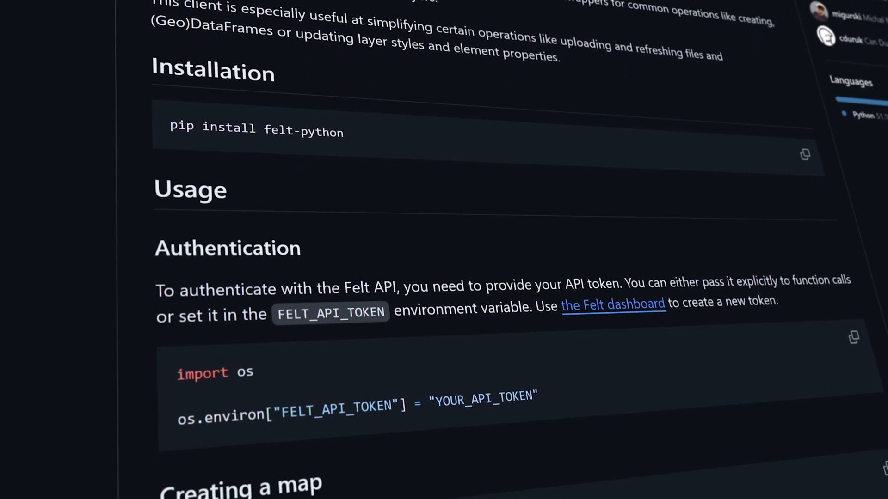
{"action": "scroll", "scroll_direction": "down", "scroll_amount": 3}
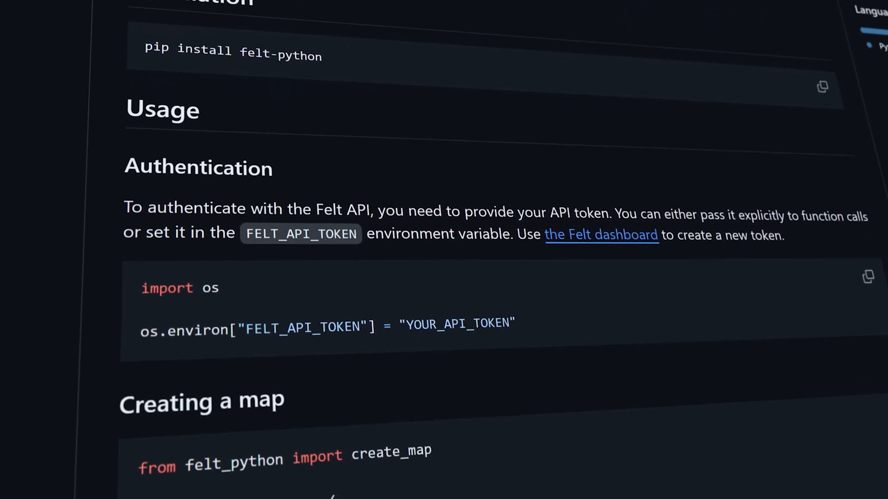
{"action": "scroll", "scroll_direction": "down", "scroll_amount": 3}
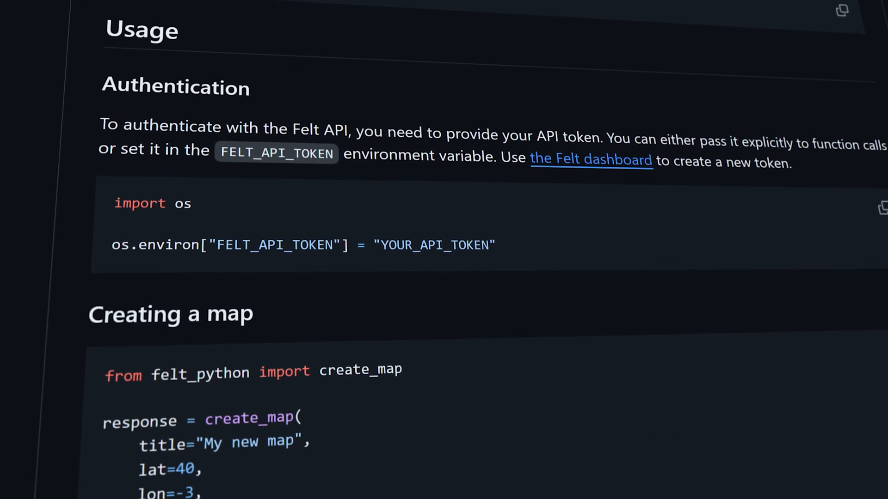
{"action": "scroll", "scroll_direction": "down", "scroll_amount": 3}
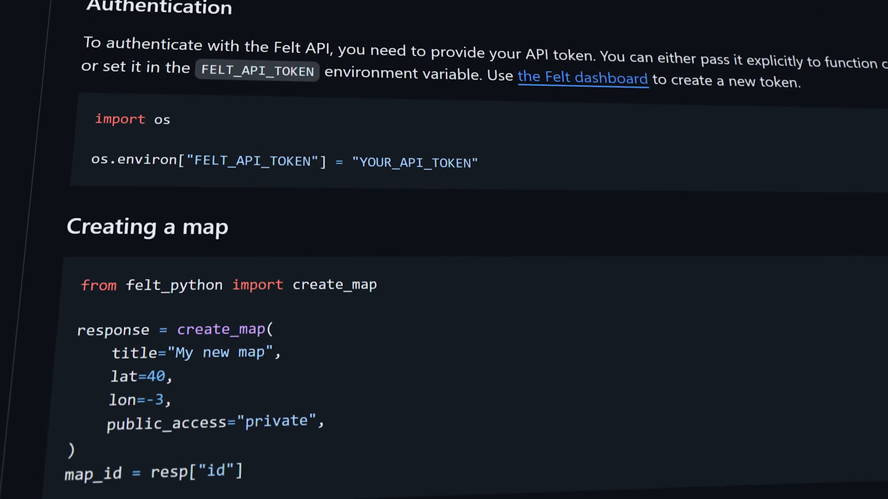
{"action": "scroll", "scroll_direction": "down", "scroll_amount": 3}
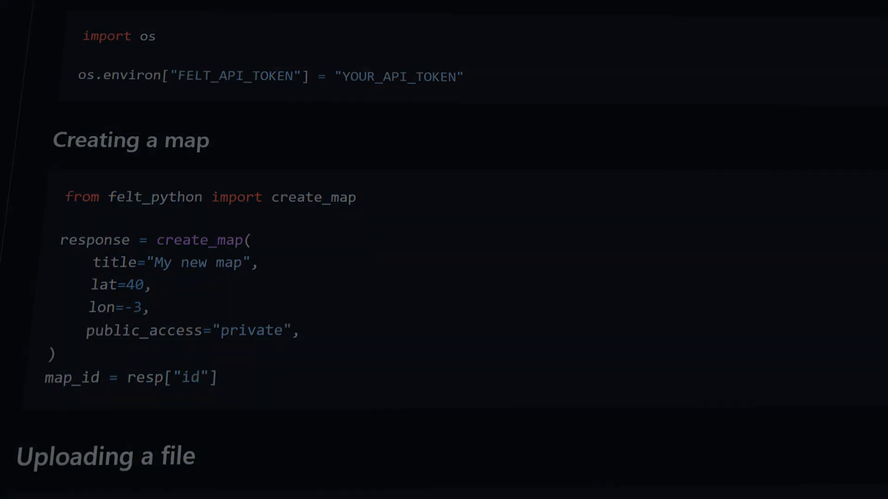
{"action": "type", "text": "US"}
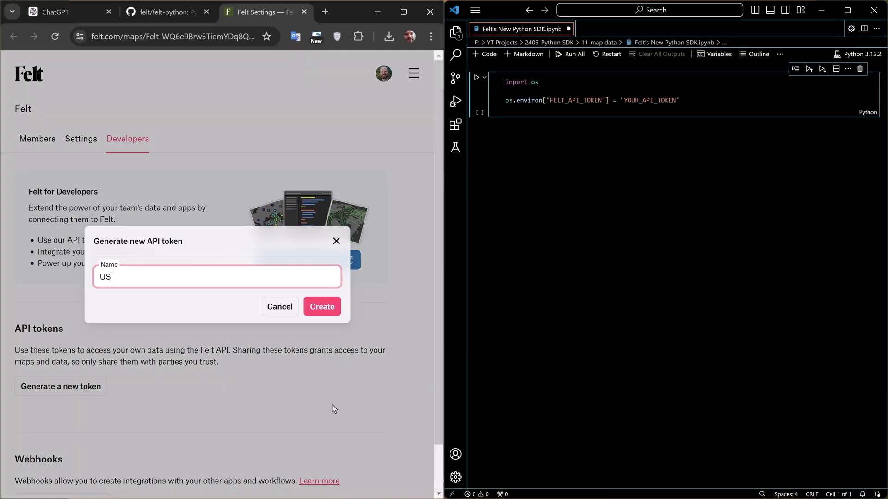
{"action": "type", "text": "Drought Monitor"}
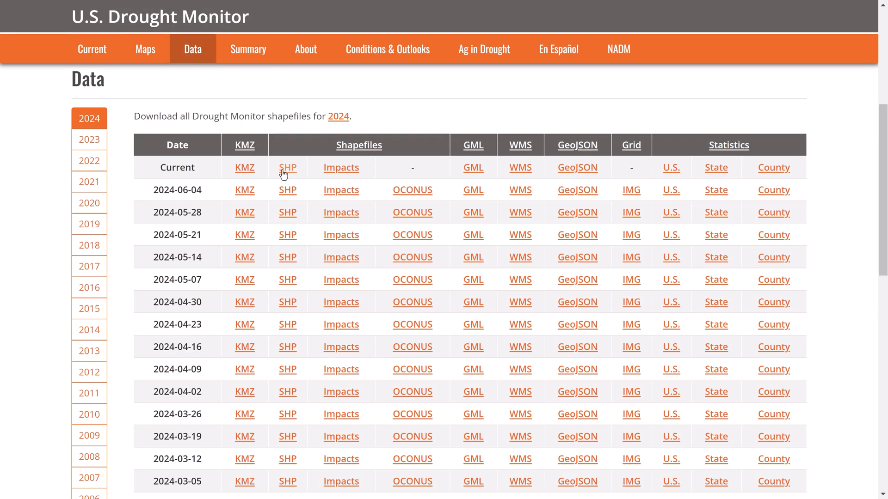
Copy the link address of the Current SHP download from the Drought Monitor Data page.
{"action": "right_click", "coordinate": [287, 168]}
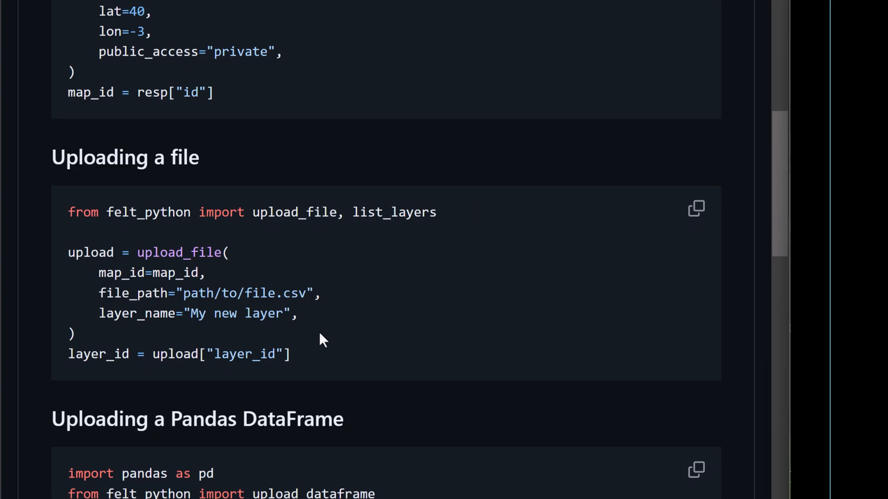
{"action": "left_click", "coordinate": [695, 208]}
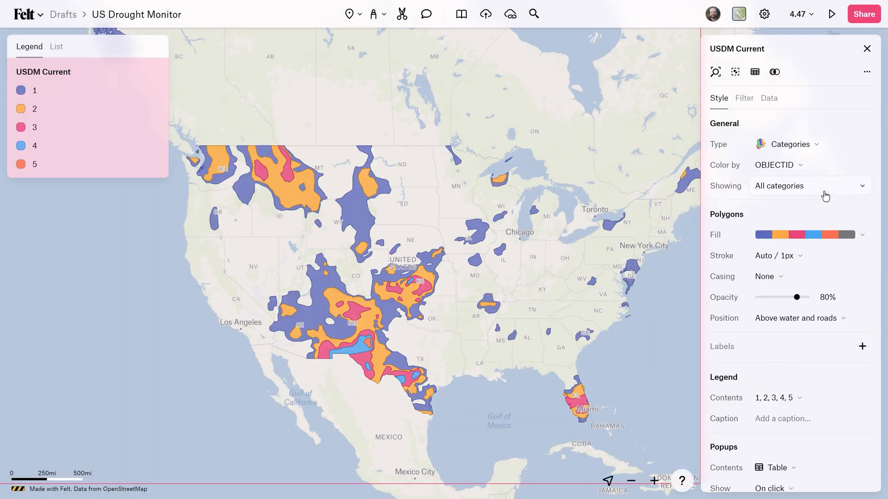
Colour the USDM Current polygons by DM category 0–4 with the red-orange fill palette.
{"action": "left_click", "coordinate": [776, 164]}
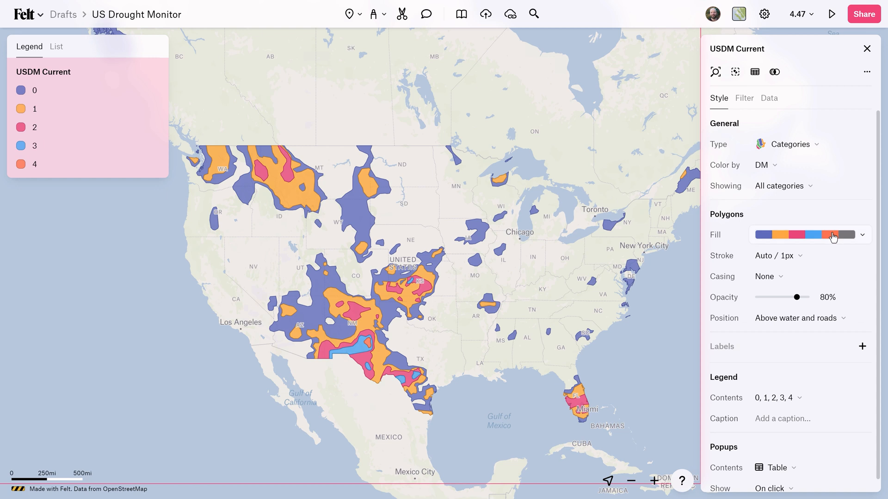
{"action": "left_click", "coordinate": [832, 235]}
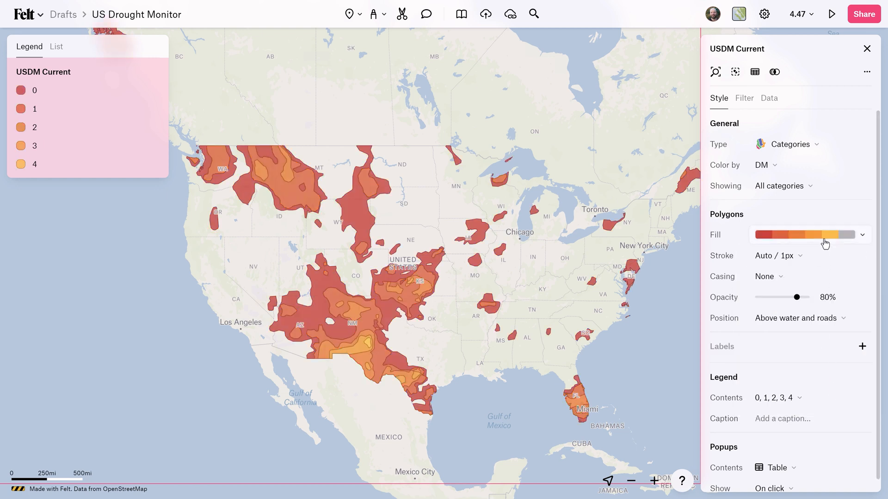
{"action": "left_click", "coordinate": [861, 233]}
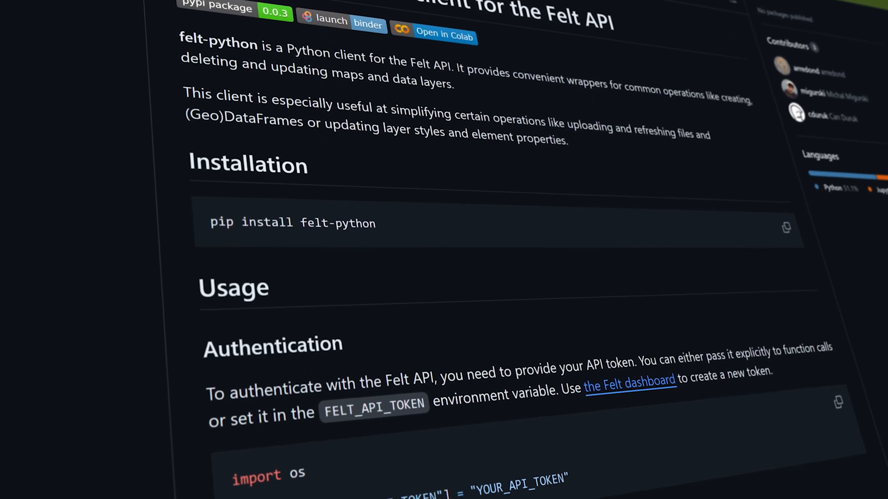
{"action": "scroll", "scroll_direction": "down", "scroll_amount": 3}
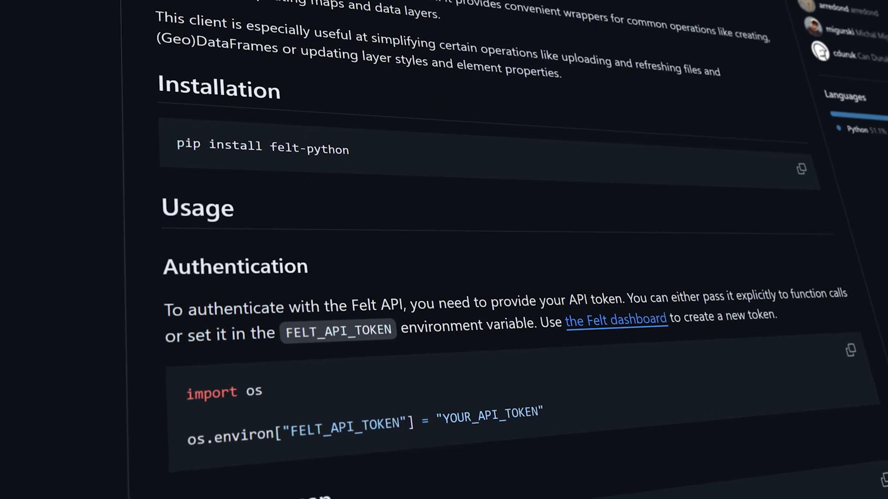